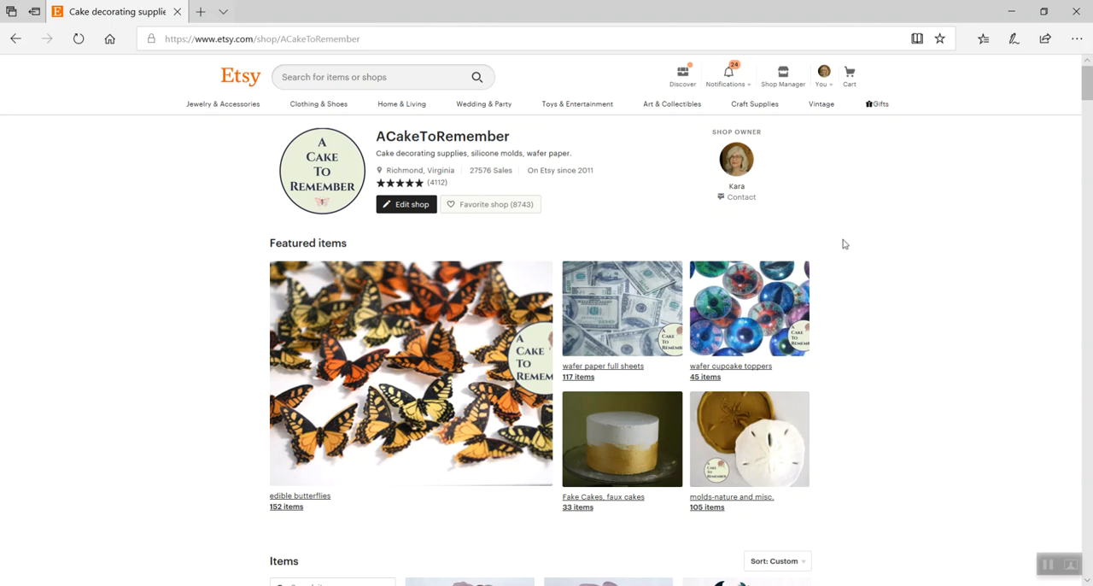
pyautogui.moveTo(830, 229)
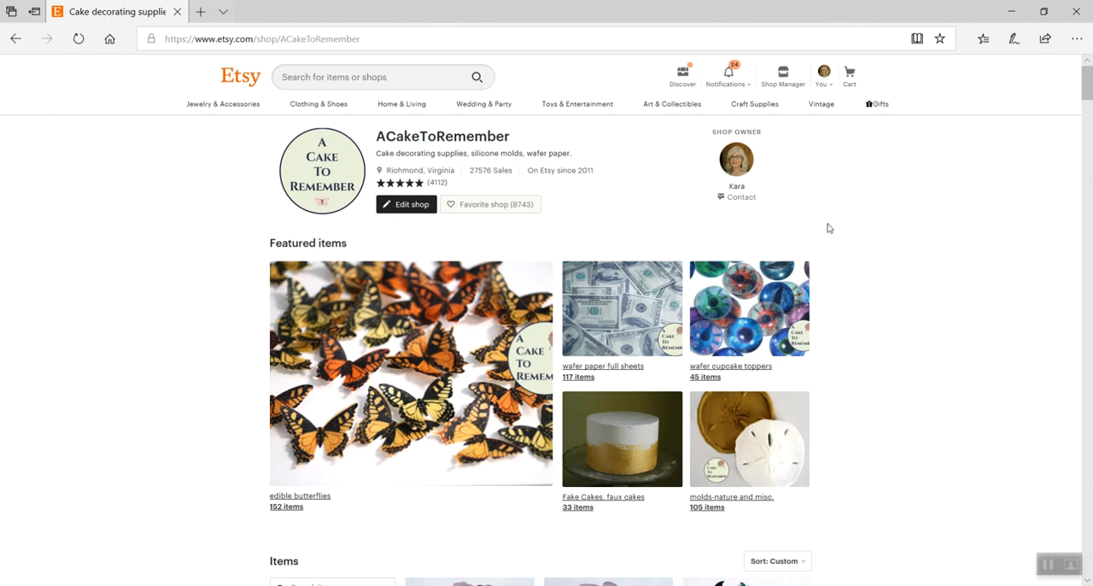
pyautogui.moveTo(608, 222)
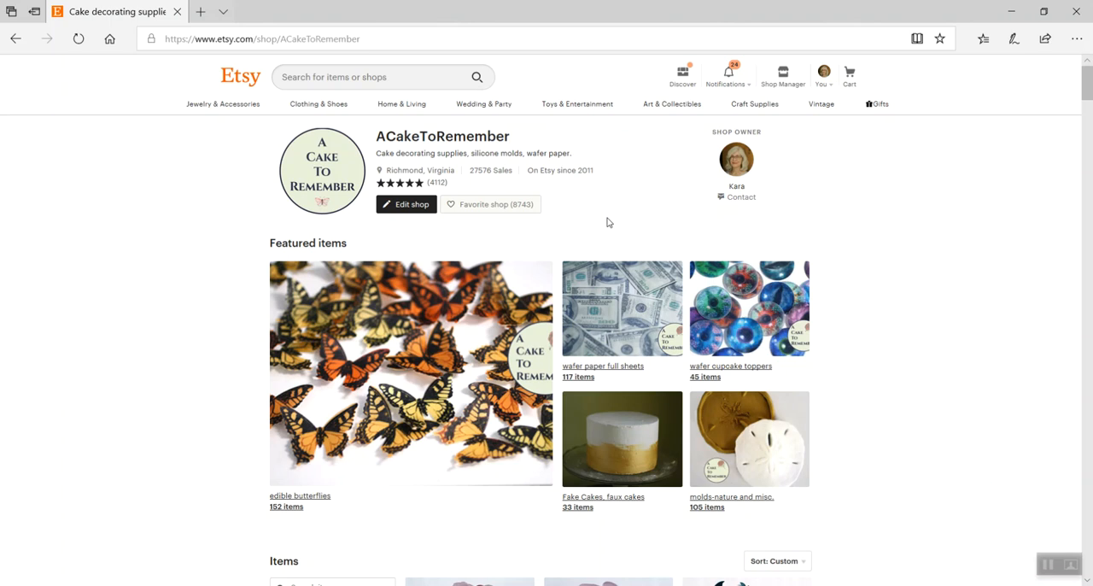
pyautogui.moveTo(363, 270)
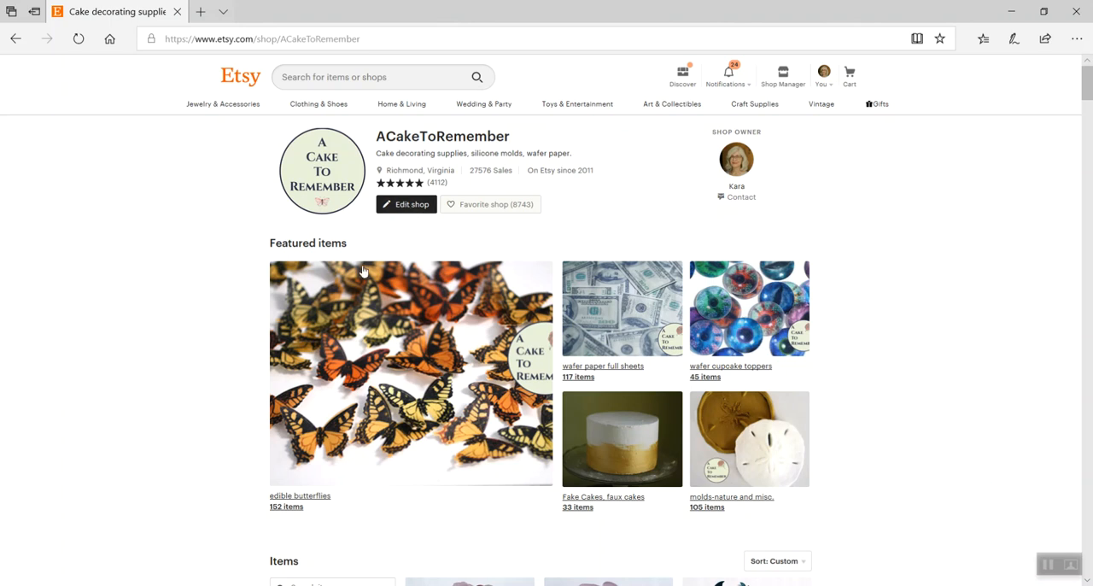
pyautogui.moveTo(427, 513)
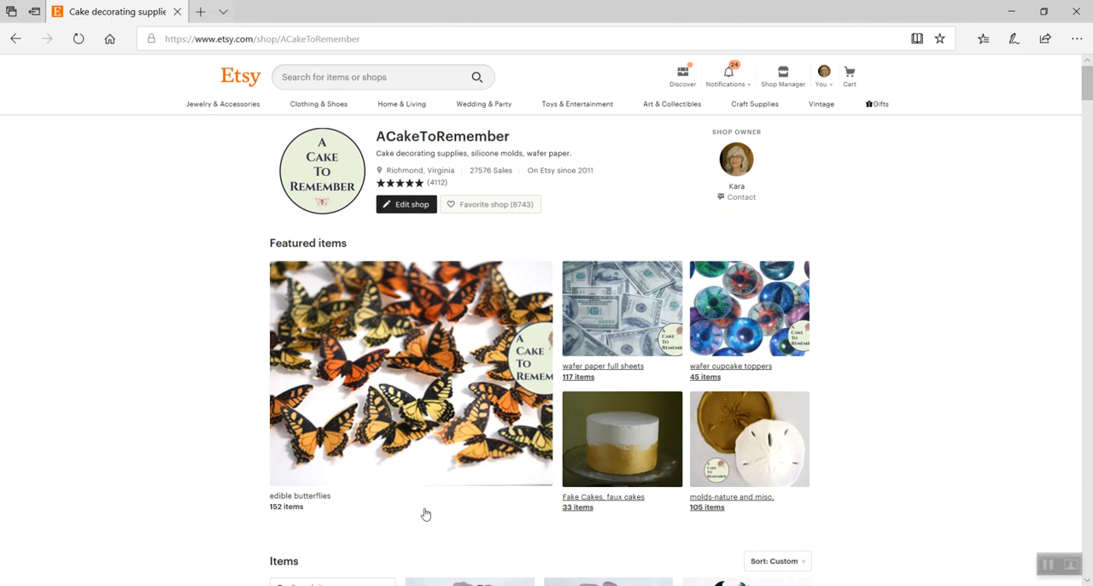
pyautogui.moveTo(304, 485)
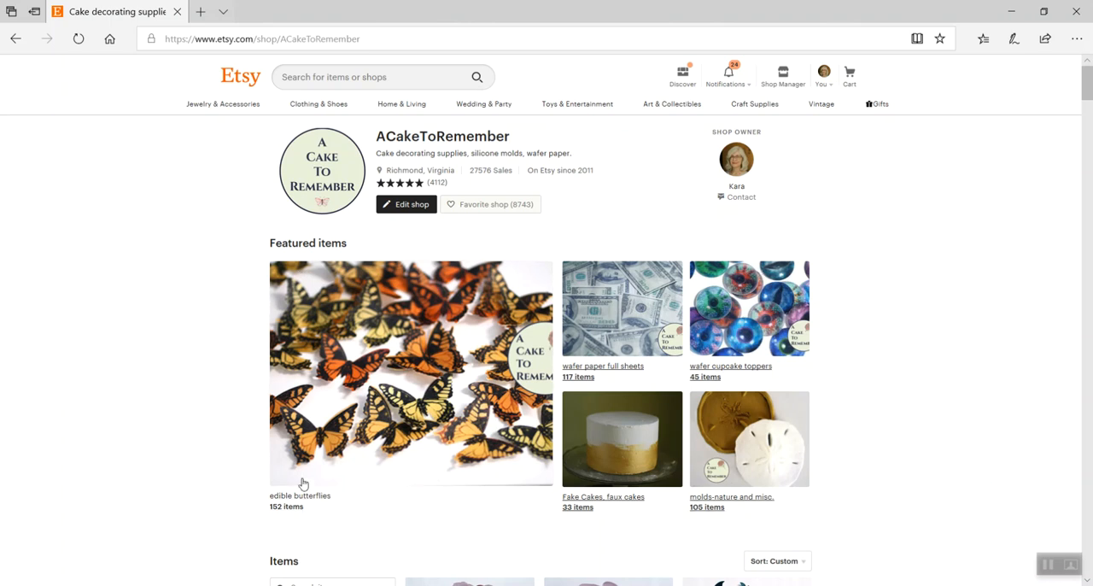
pyautogui.moveTo(765, 323)
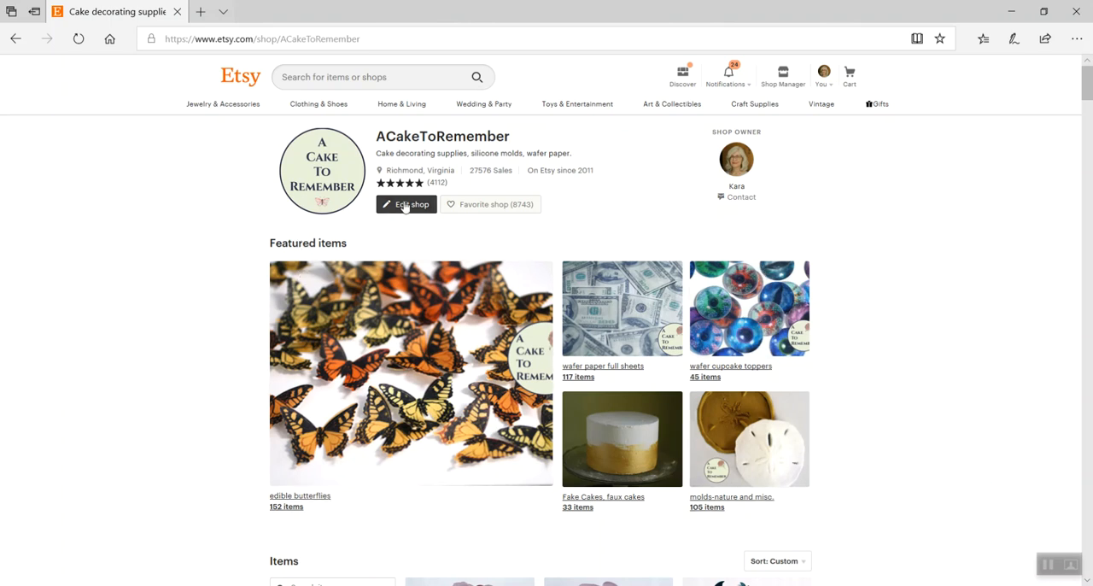
# Enter shop editing and select the Featured items section for editing
pyautogui.click(407, 204)
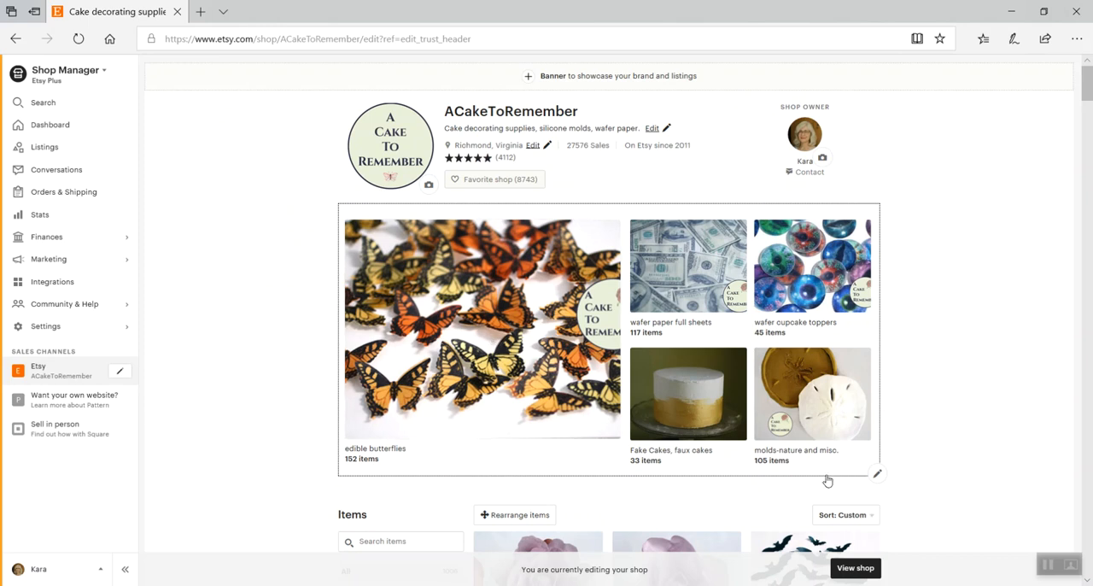
pyautogui.moveTo(878, 480)
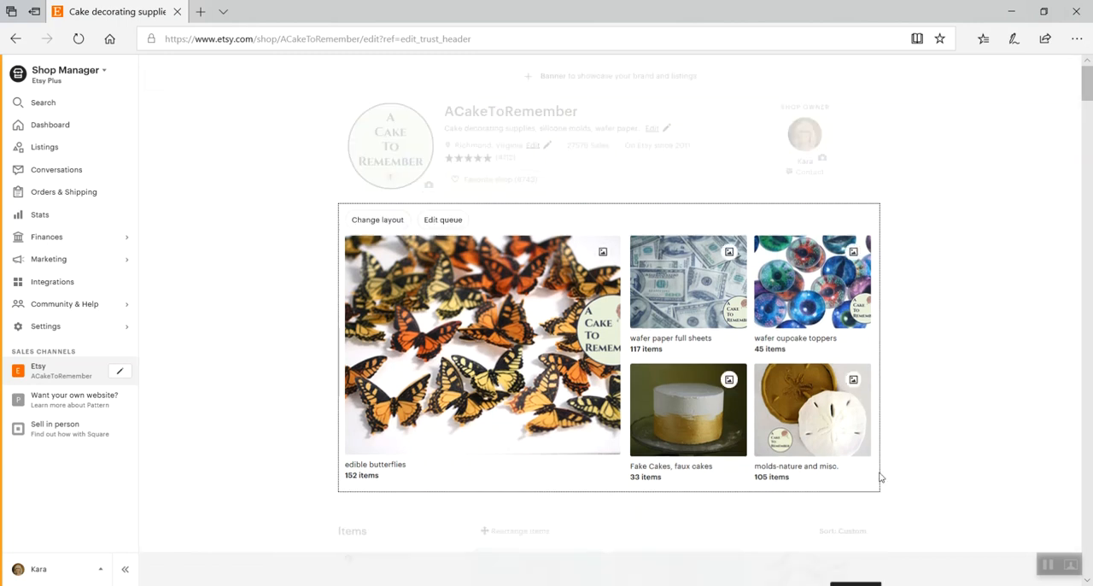
pyautogui.click(376, 218)
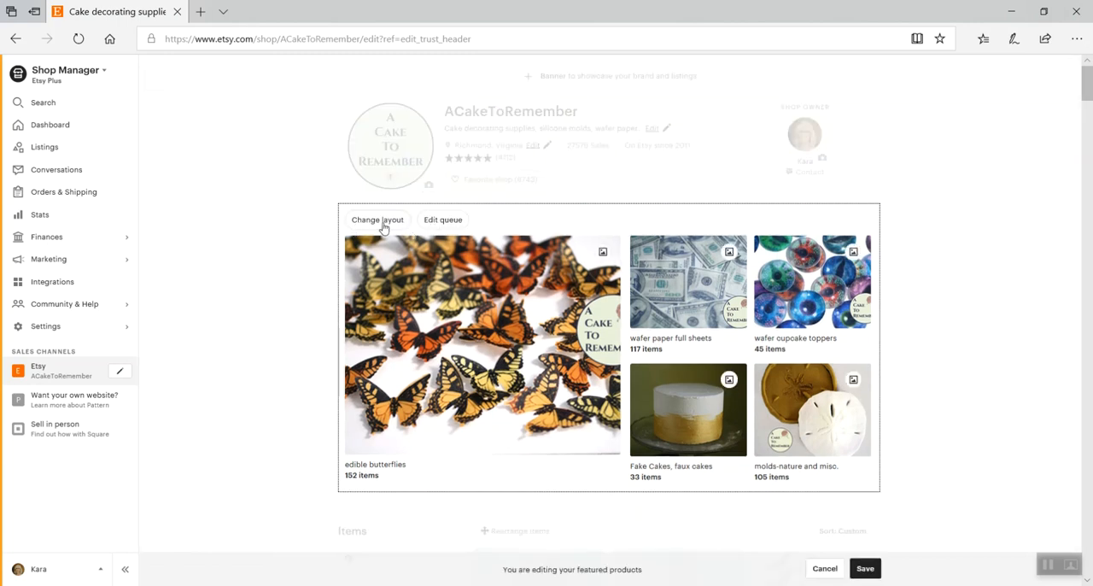
pyautogui.moveTo(442, 219)
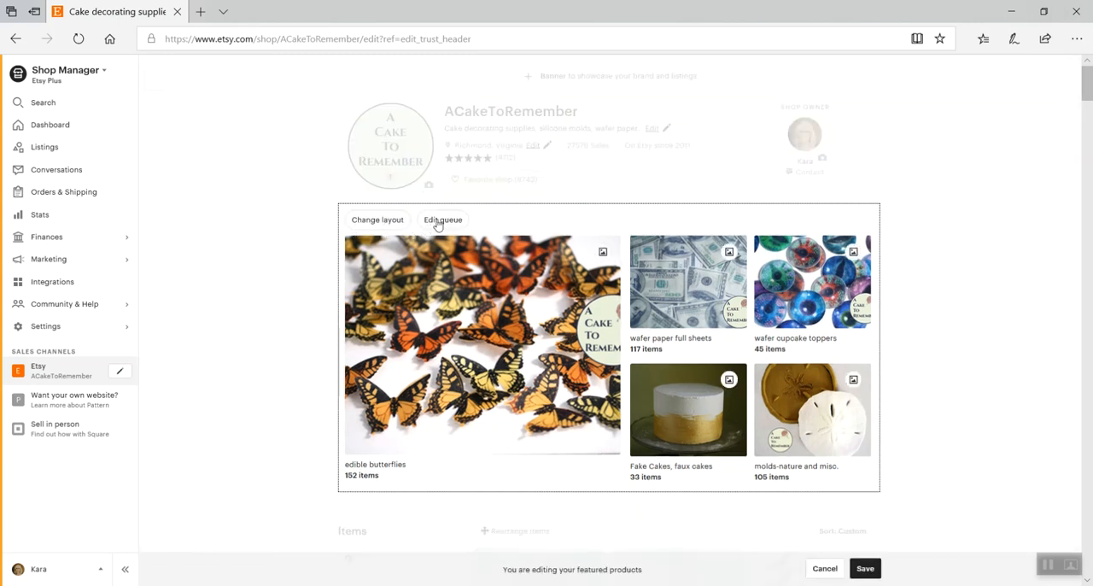
# Show the Manage your featured queue dialog with its five sections
pyautogui.click(443, 219)
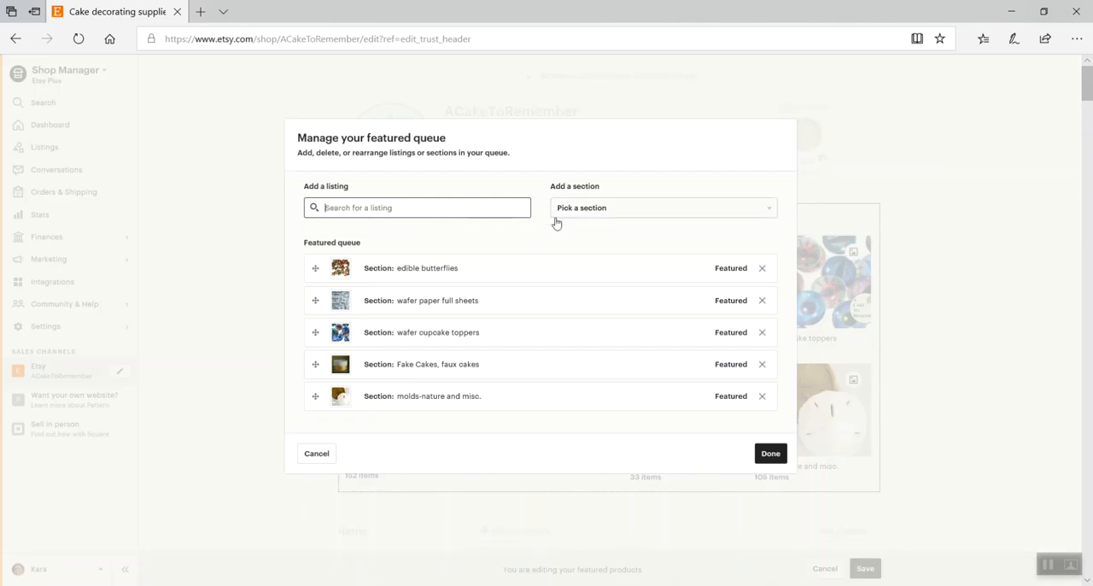
pyautogui.moveTo(396, 339)
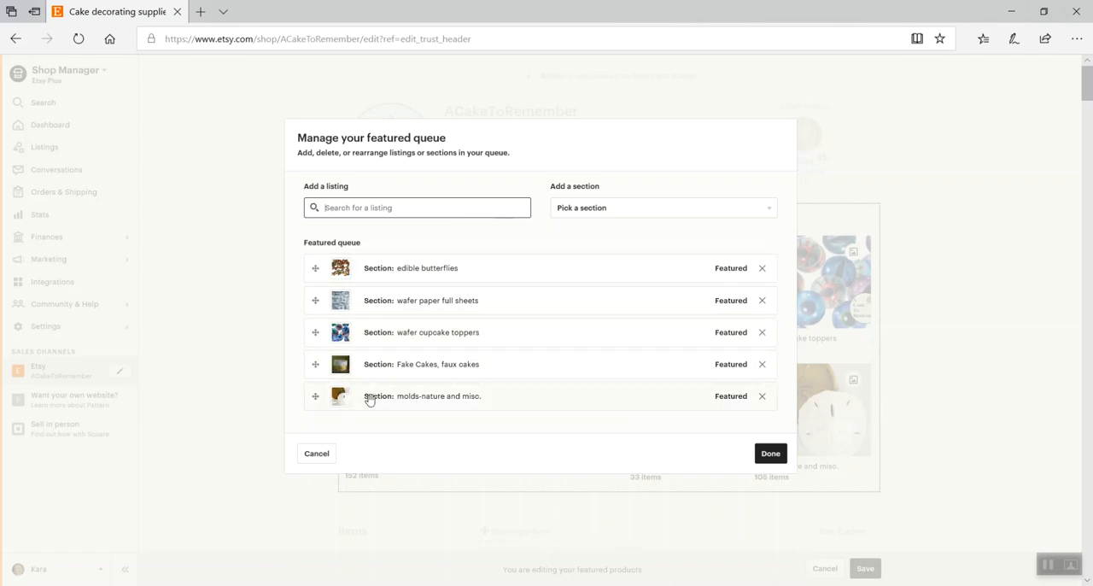
# Cancel out of the featured queue dialog, keeping the five sections unchanged
pyautogui.click(769, 454)
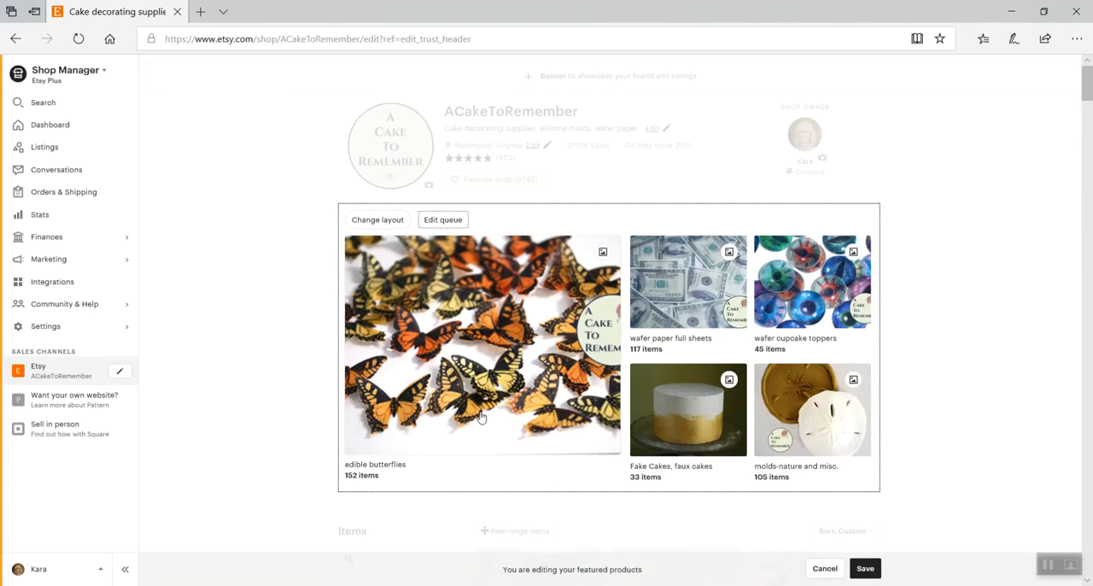
pyautogui.moveTo(487, 289)
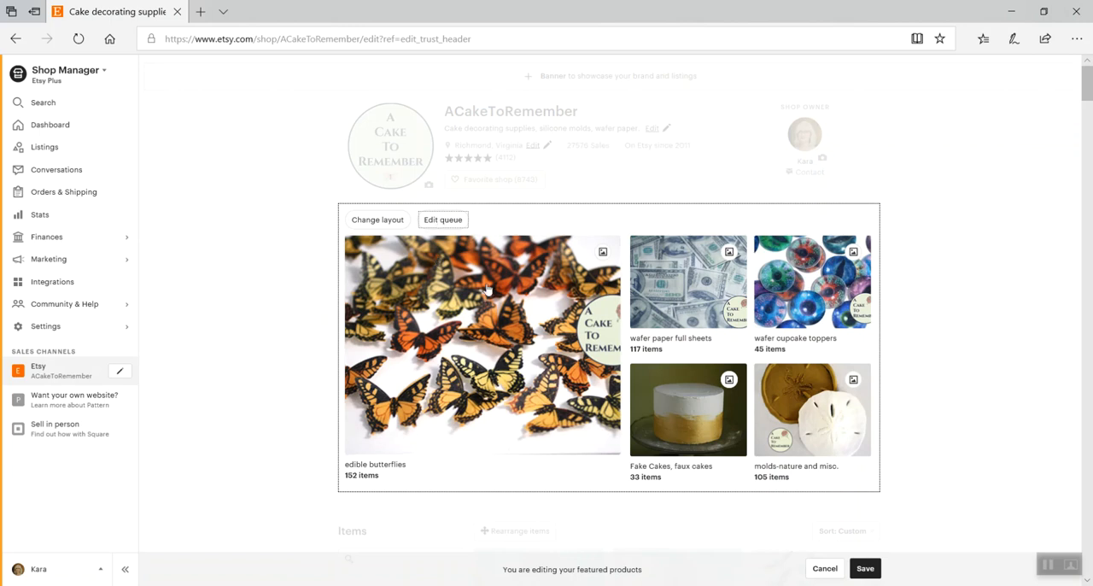
pyautogui.moveTo(393, 365)
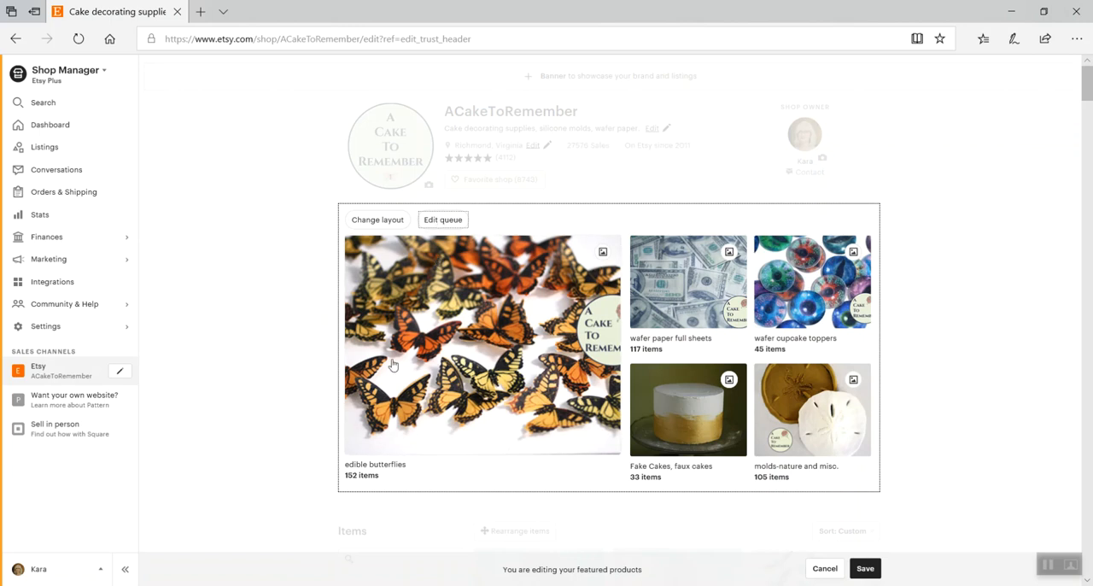
pyautogui.moveTo(675, 282)
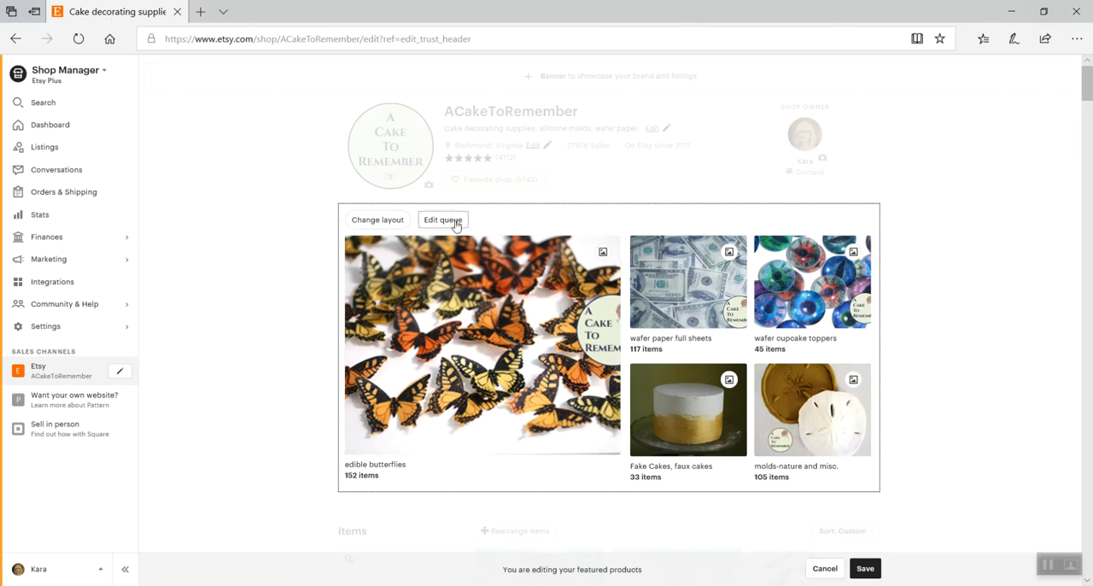
# Show the Manage your featured queue dialog again
pyautogui.click(442, 218)
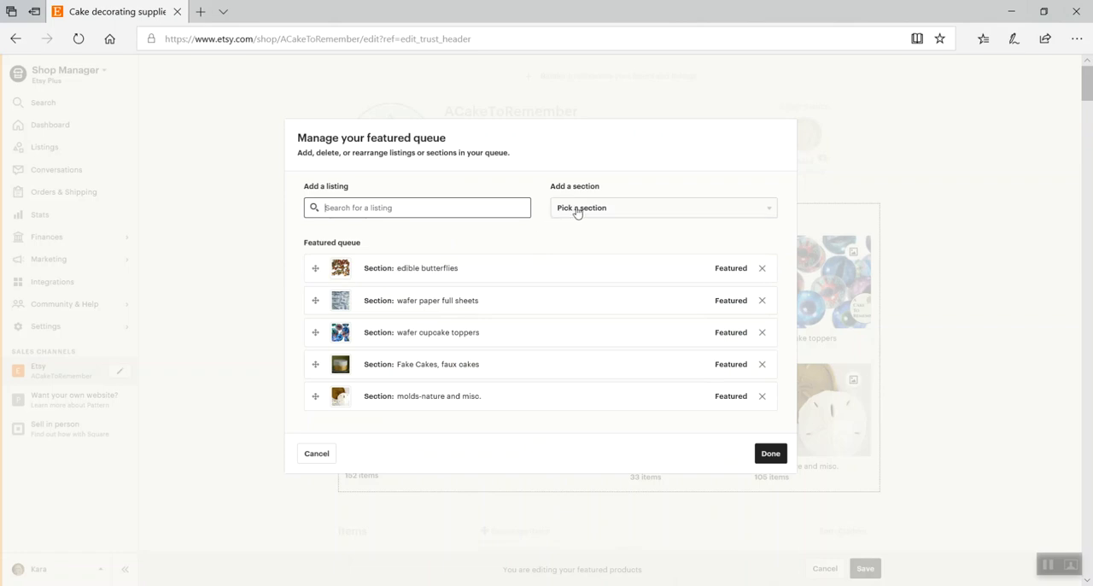
pyautogui.moveTo(391, 458)
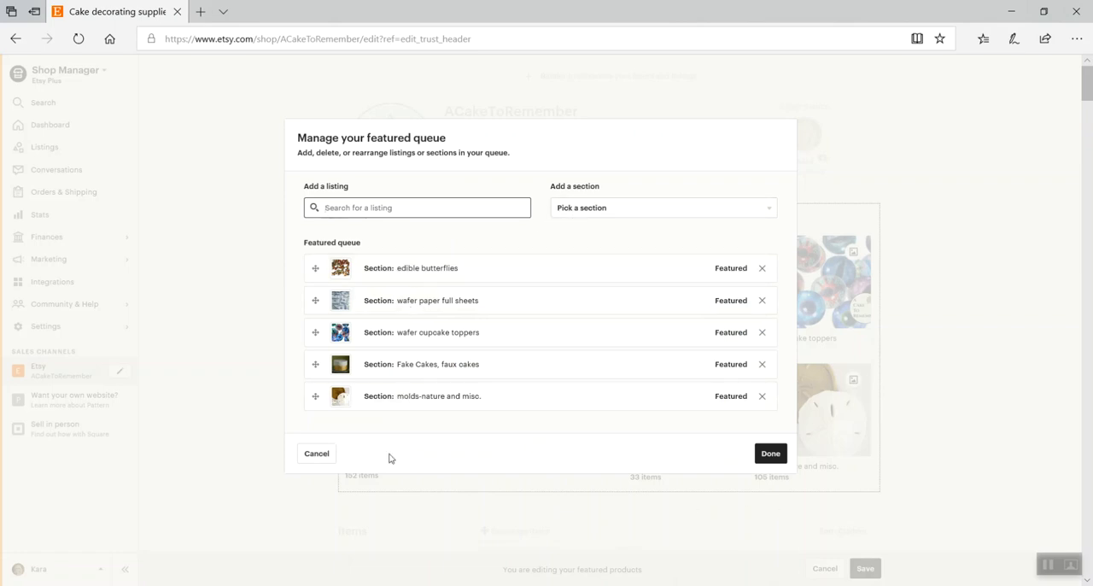
# Cancel the queue dialog and bring up thumbnail choices for the edible butterflies tile
pyautogui.click(769, 455)
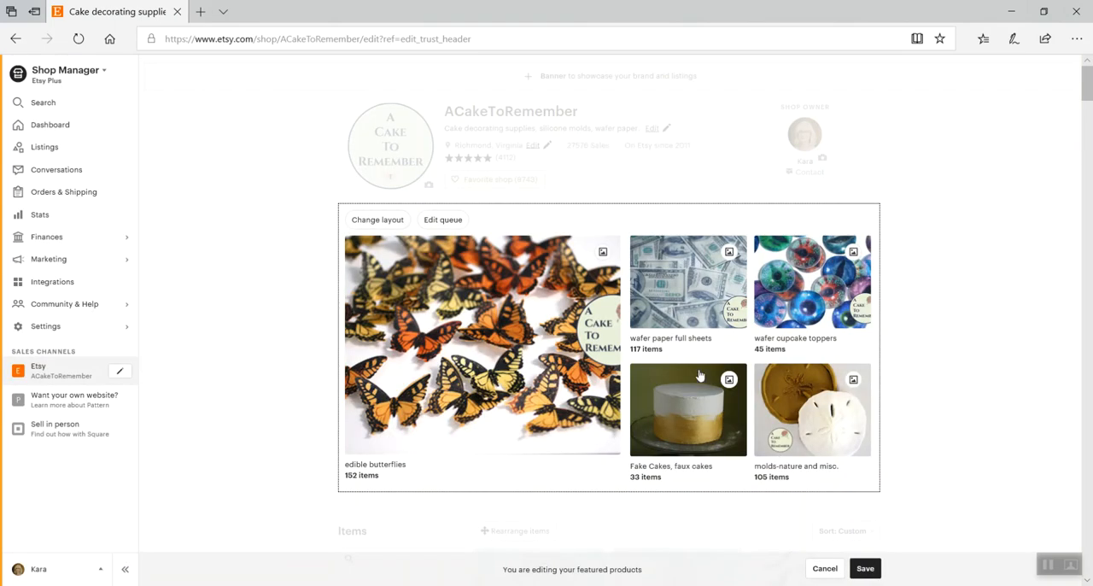
pyautogui.moveTo(603, 251)
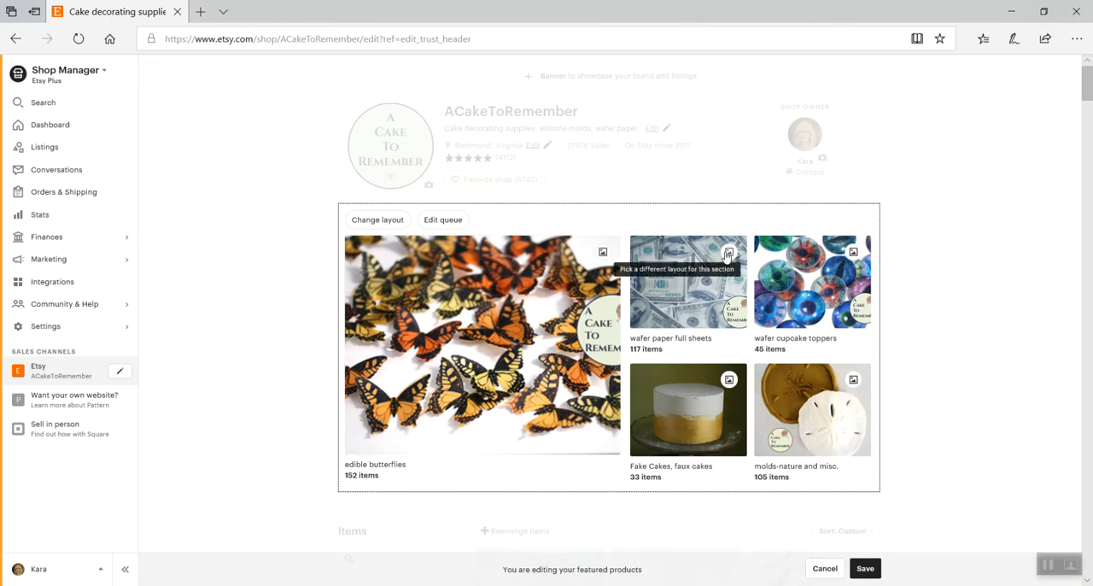
pyautogui.moveTo(813, 297)
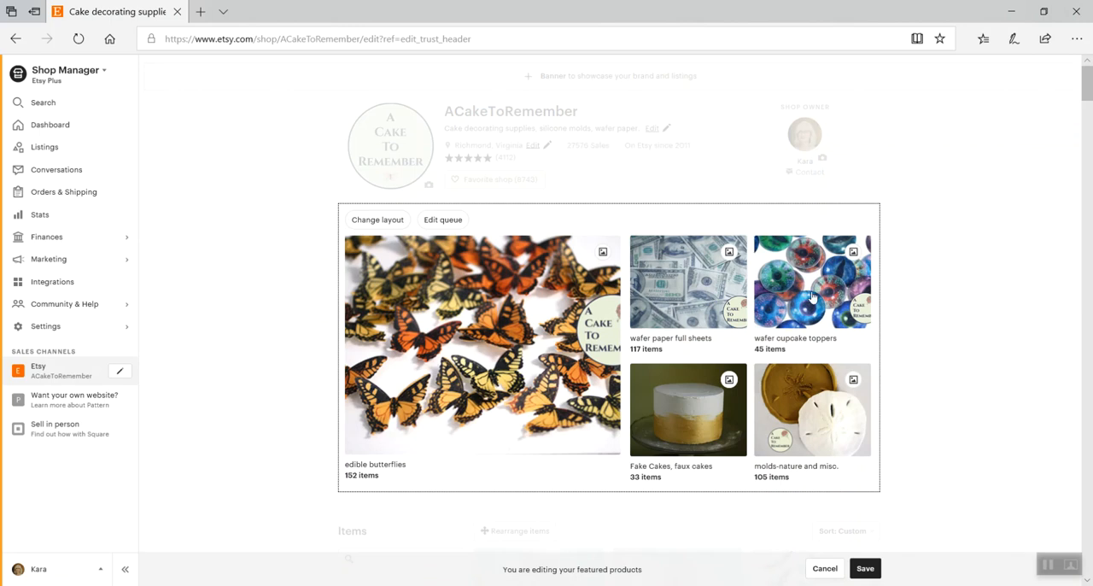
pyautogui.moveTo(792, 414)
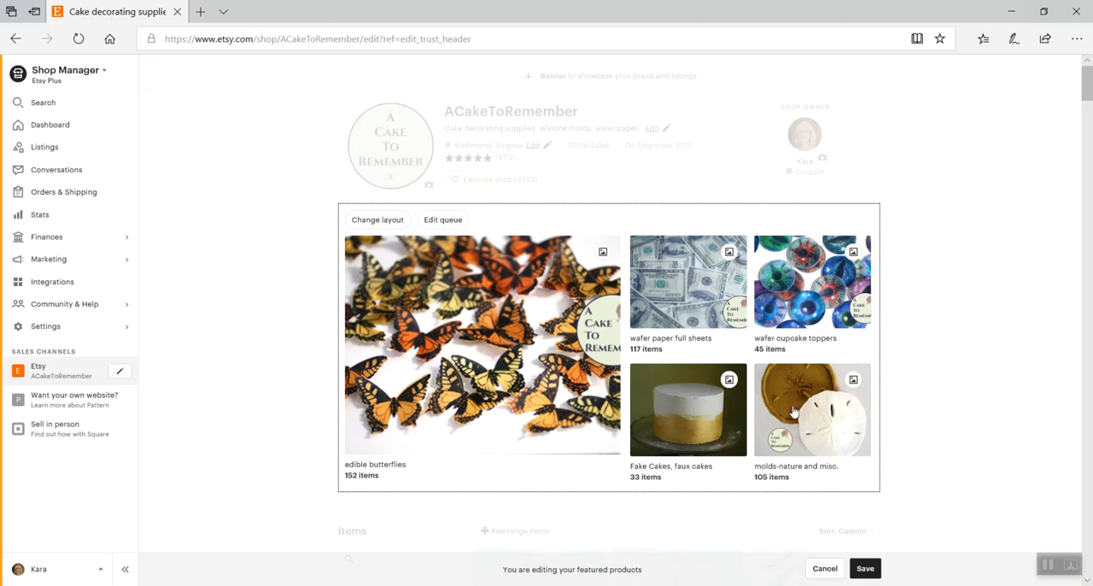
pyautogui.moveTo(714, 315)
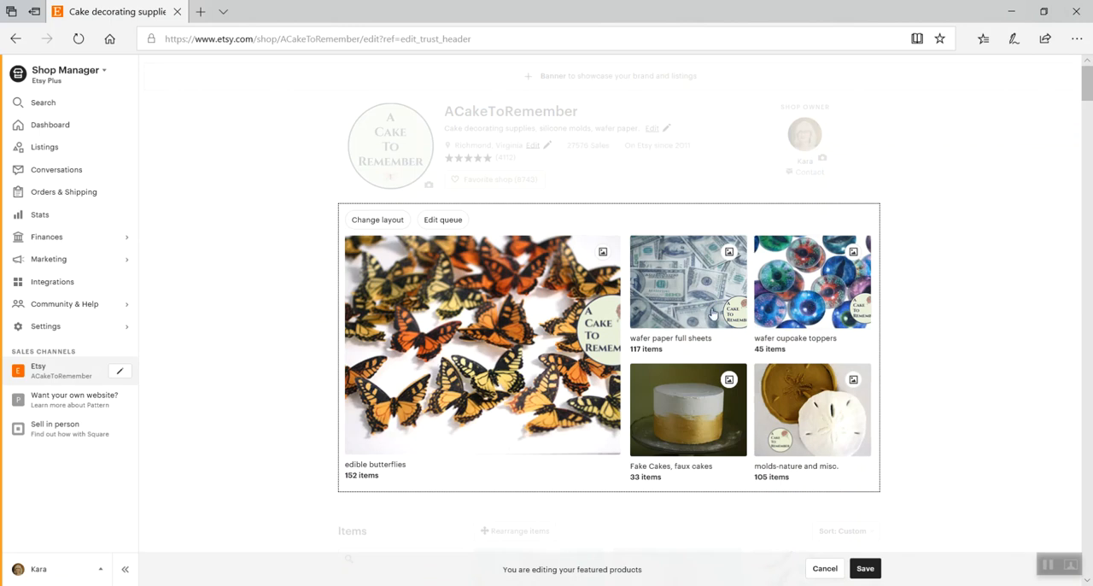
pyautogui.moveTo(964, 294)
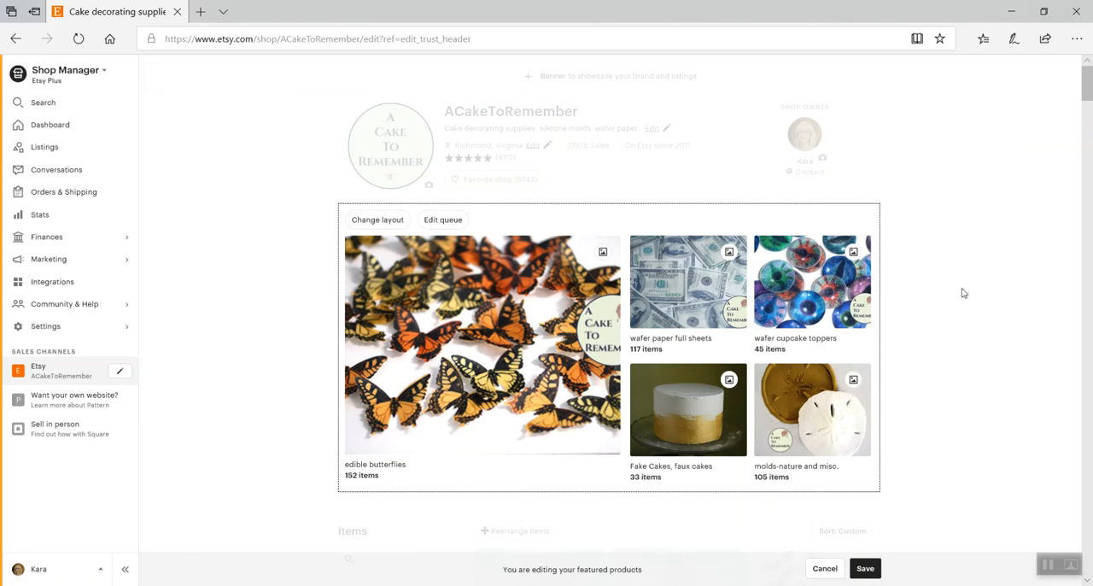
pyautogui.moveTo(601, 251)
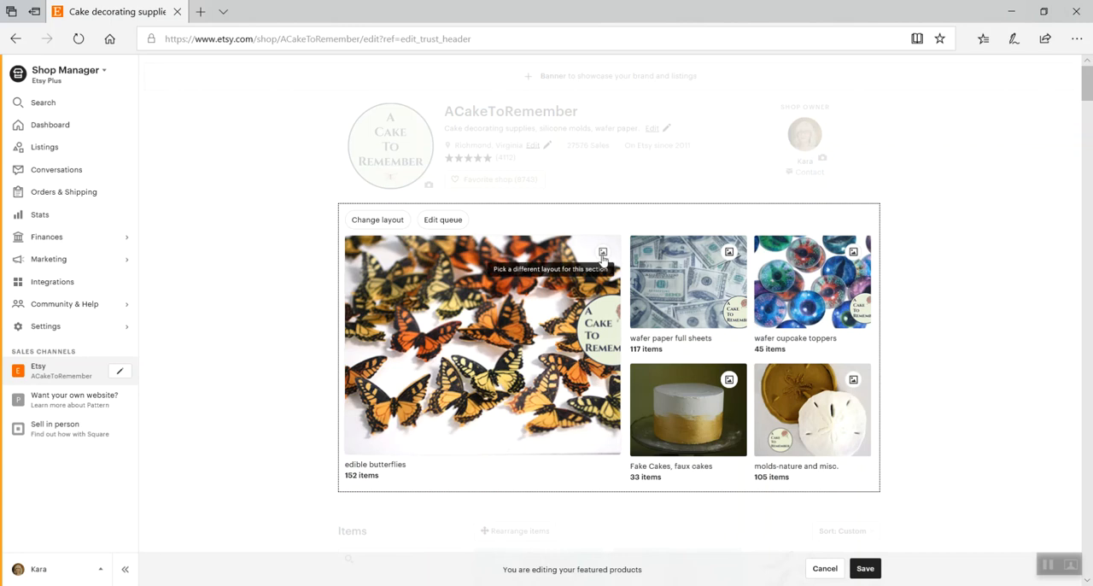
pyautogui.moveTo(523, 423)
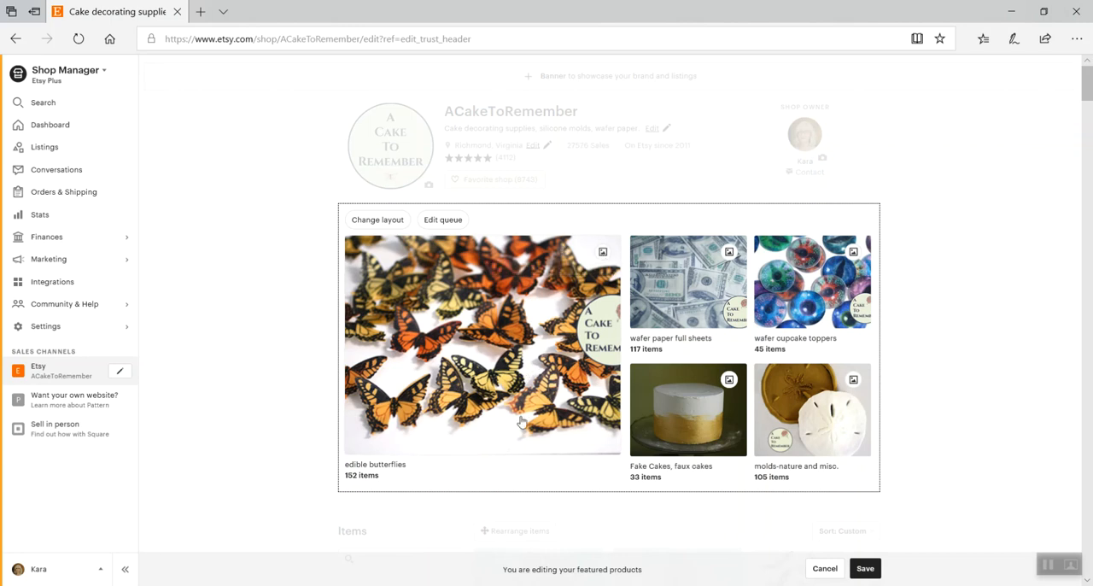
pyautogui.moveTo(728, 253)
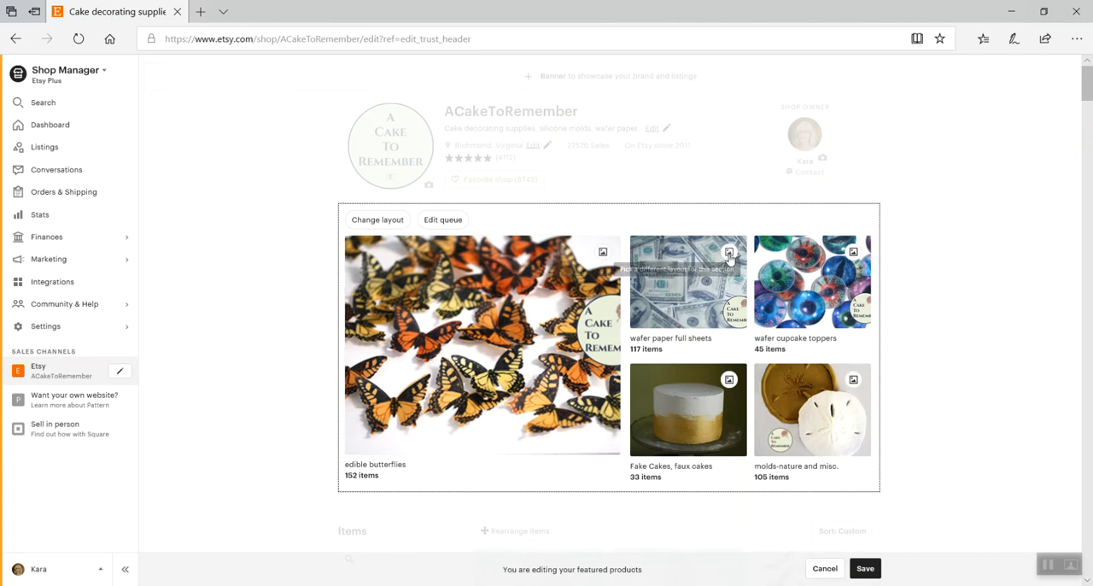
pyautogui.moveTo(692, 315)
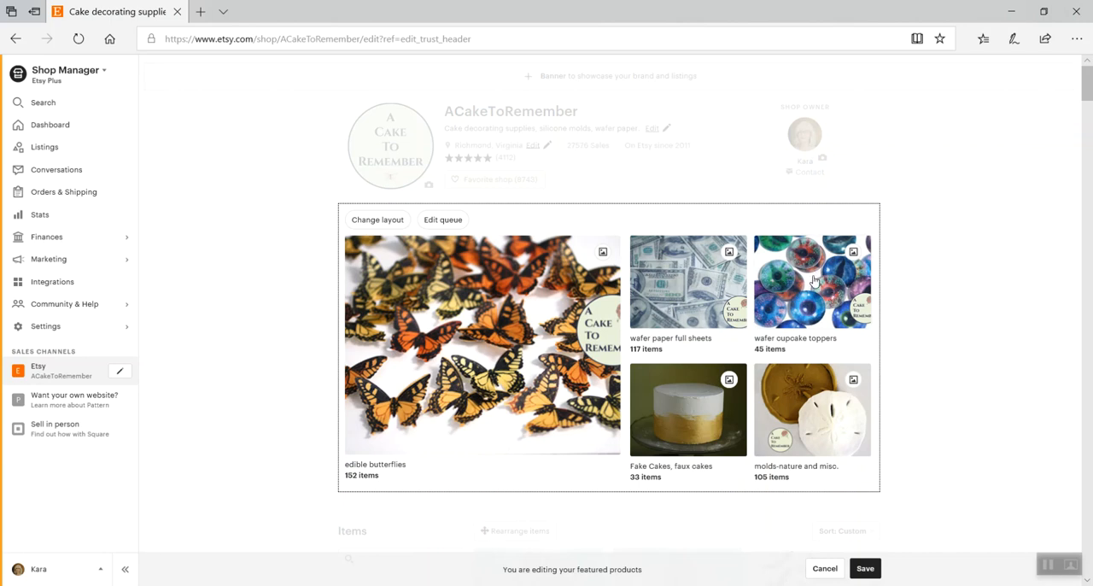
pyautogui.moveTo(603, 252)
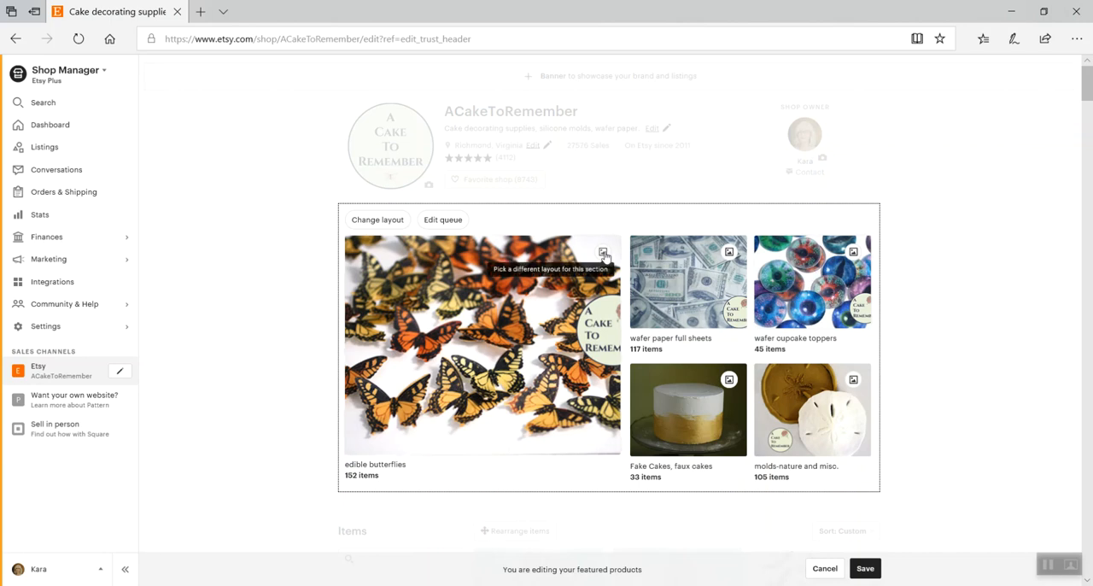
pyautogui.click(603, 253)
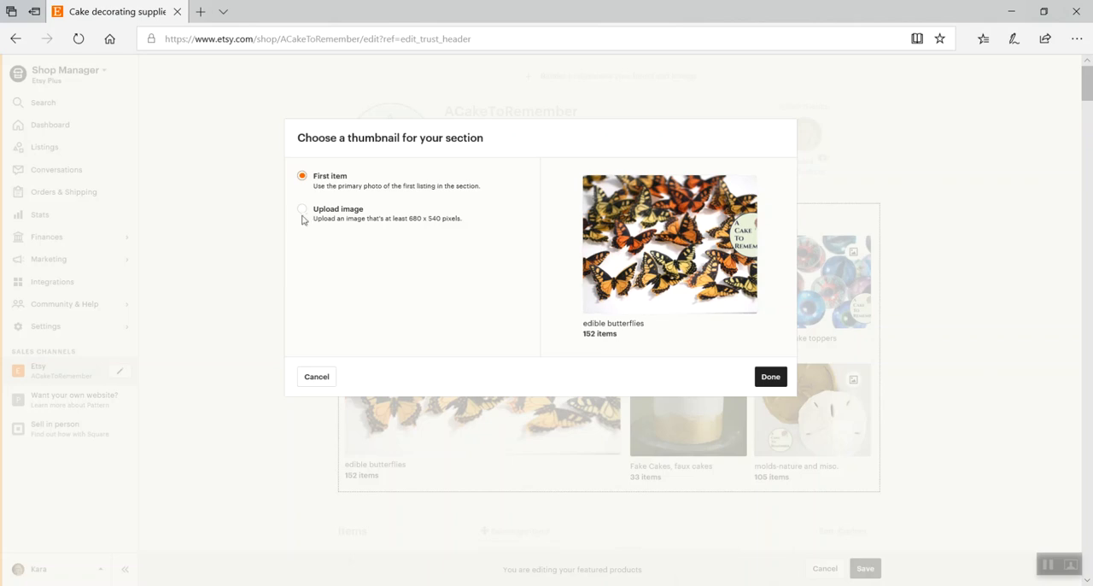
# Choose the uploaded 'This week only' sale image as the butterflies thumbnail and confirm with Done
pyautogui.click(302, 209)
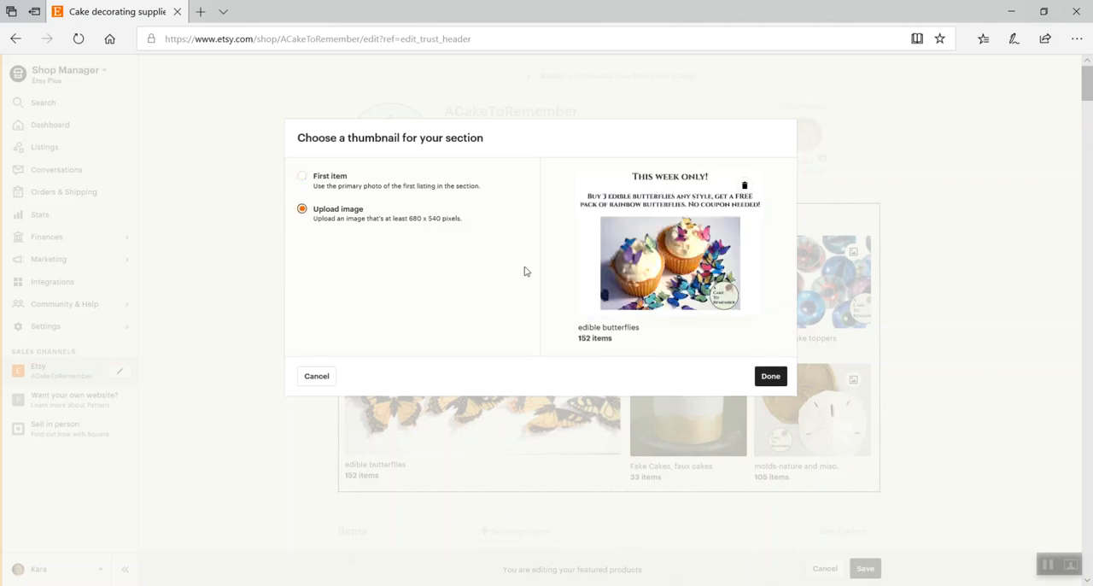
pyautogui.moveTo(598, 277)
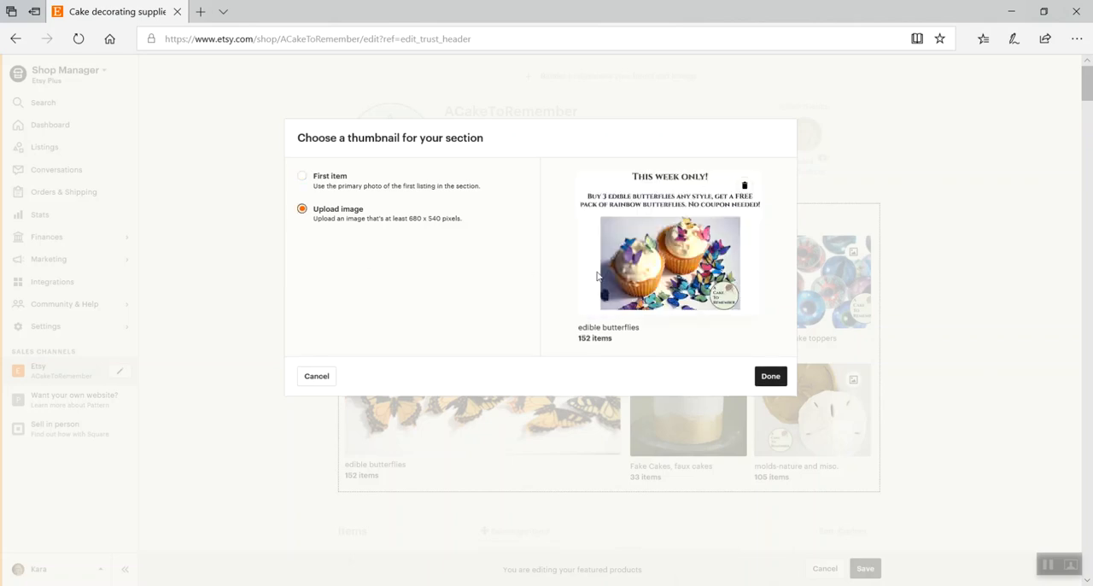
pyautogui.moveTo(646, 188)
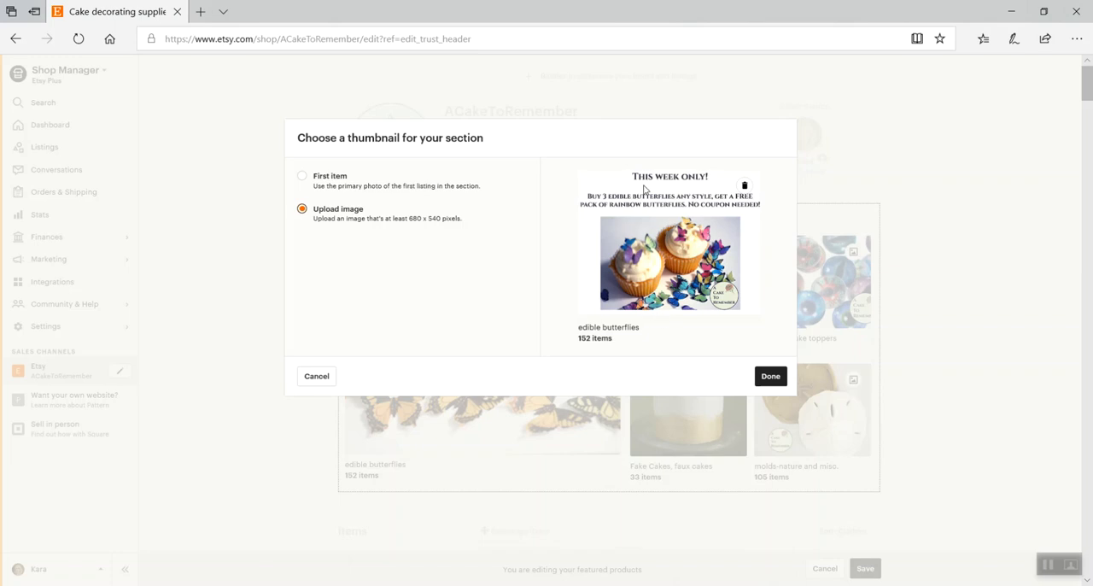
pyautogui.moveTo(651, 307)
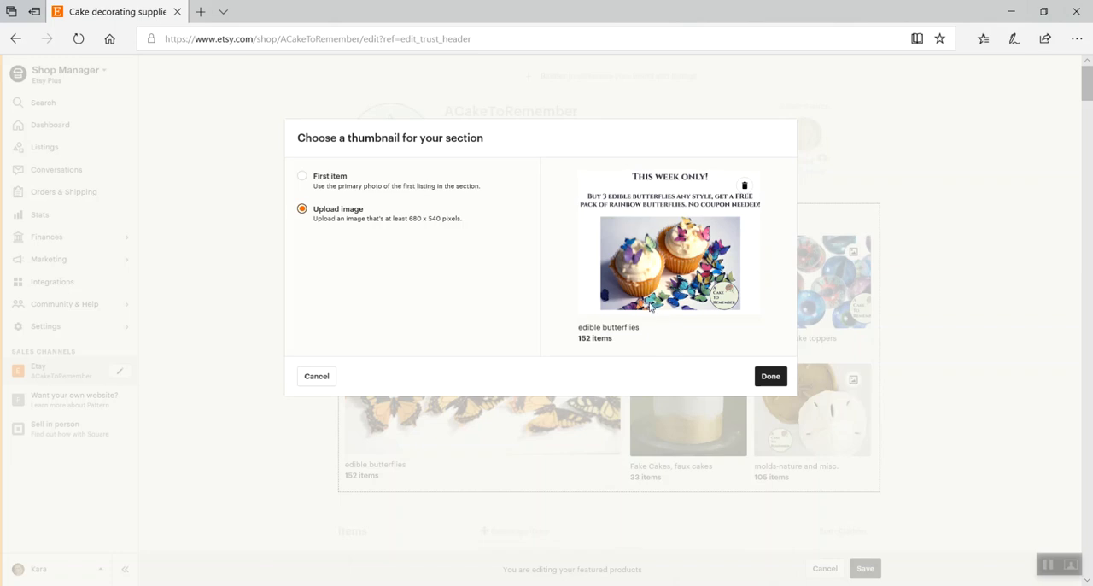
pyautogui.click(301, 176)
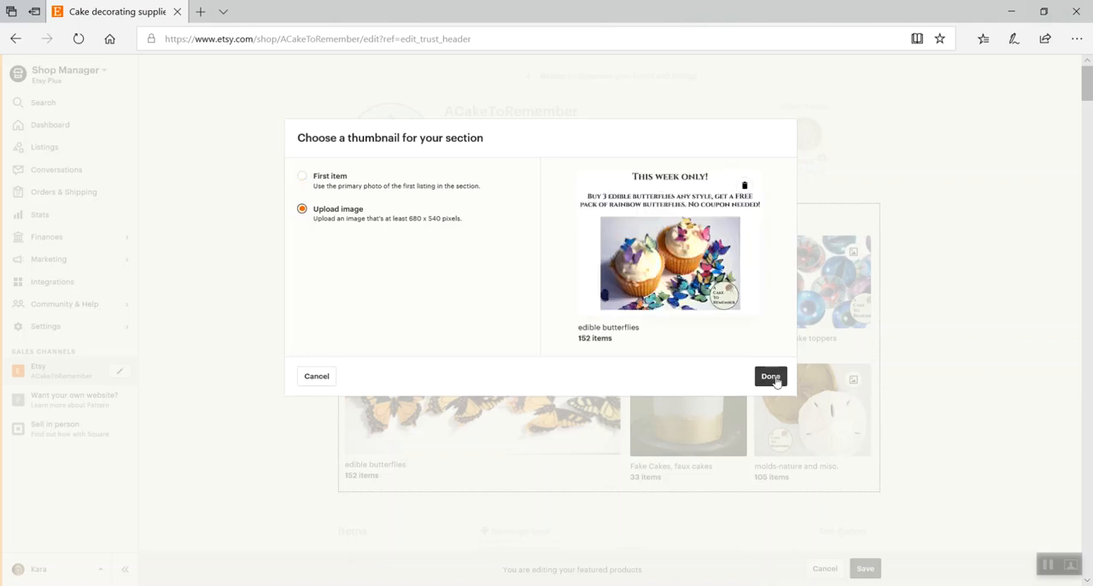
pyautogui.click(768, 376)
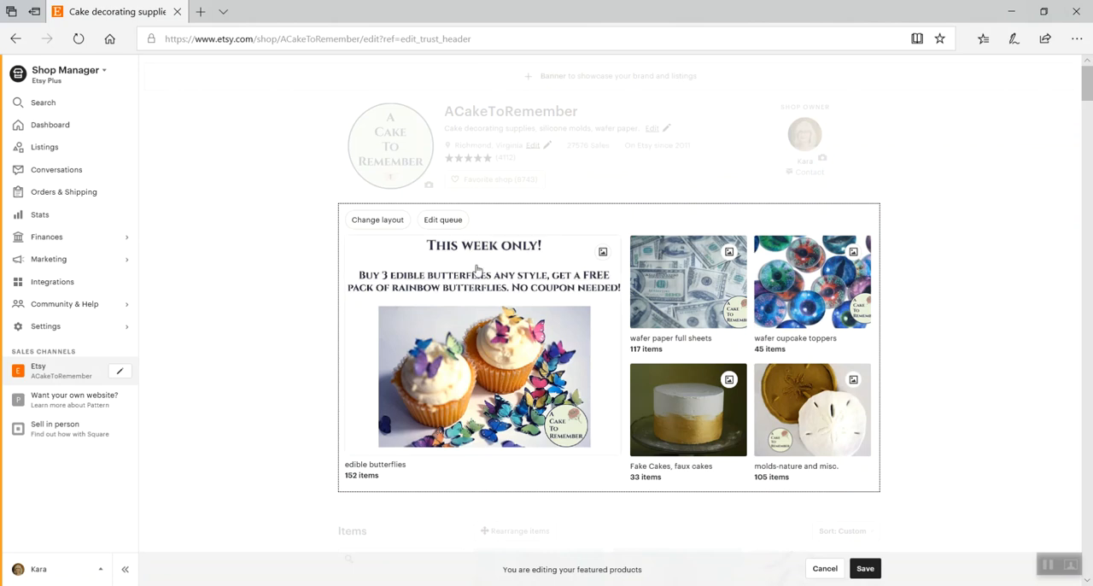
pyautogui.moveTo(562, 488)
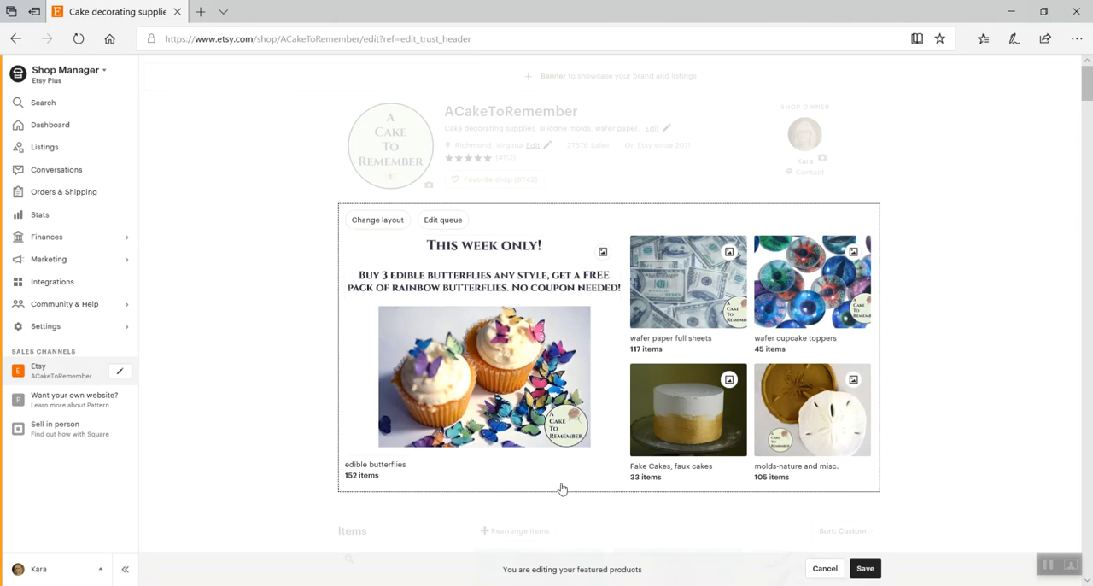
pyautogui.moveTo(553, 372)
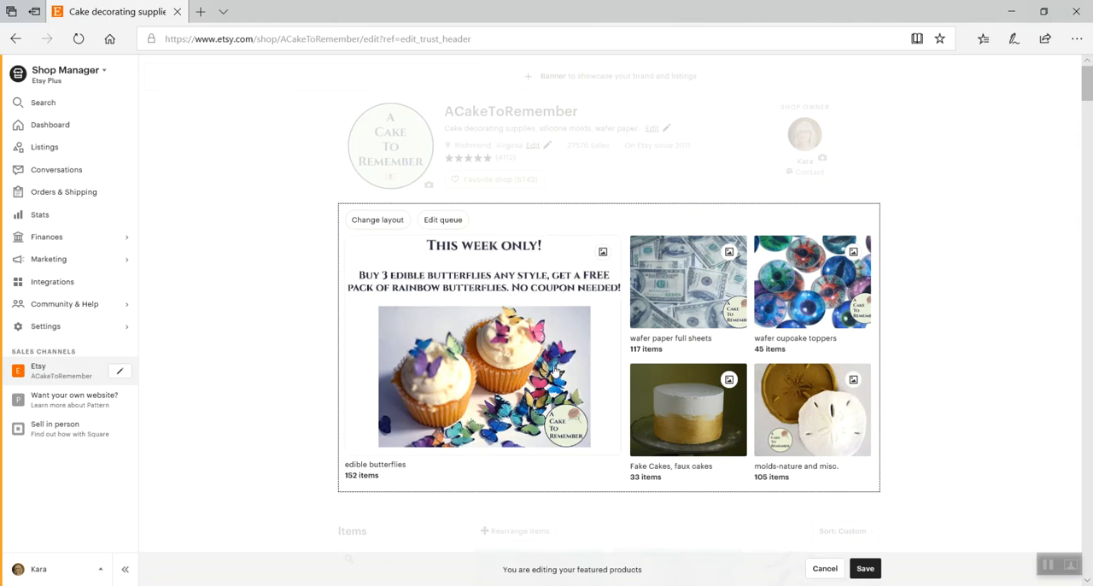
pyautogui.moveTo(526, 499)
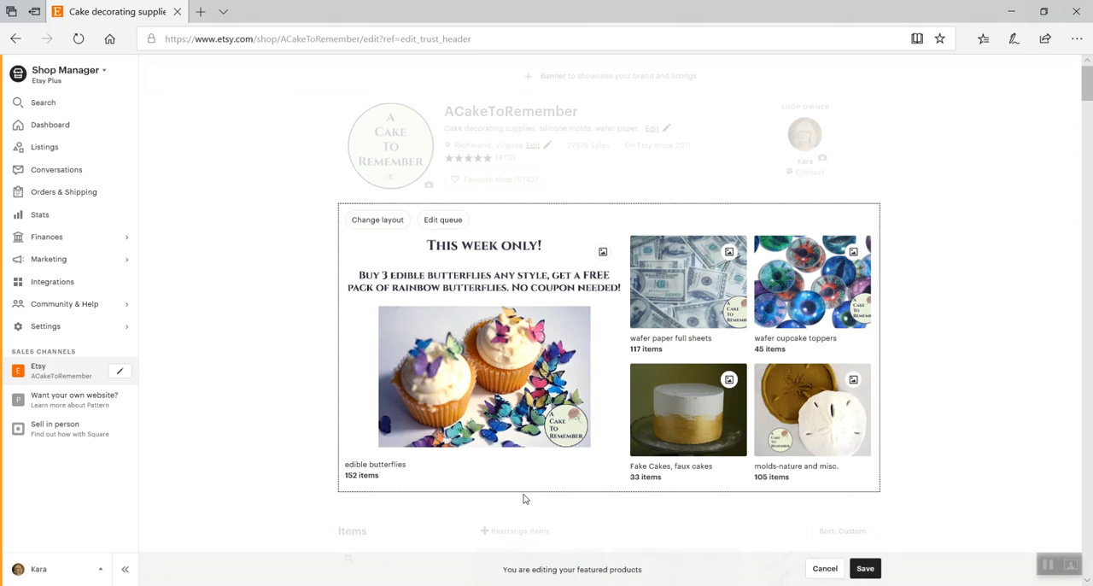
pyautogui.moveTo(509, 451)
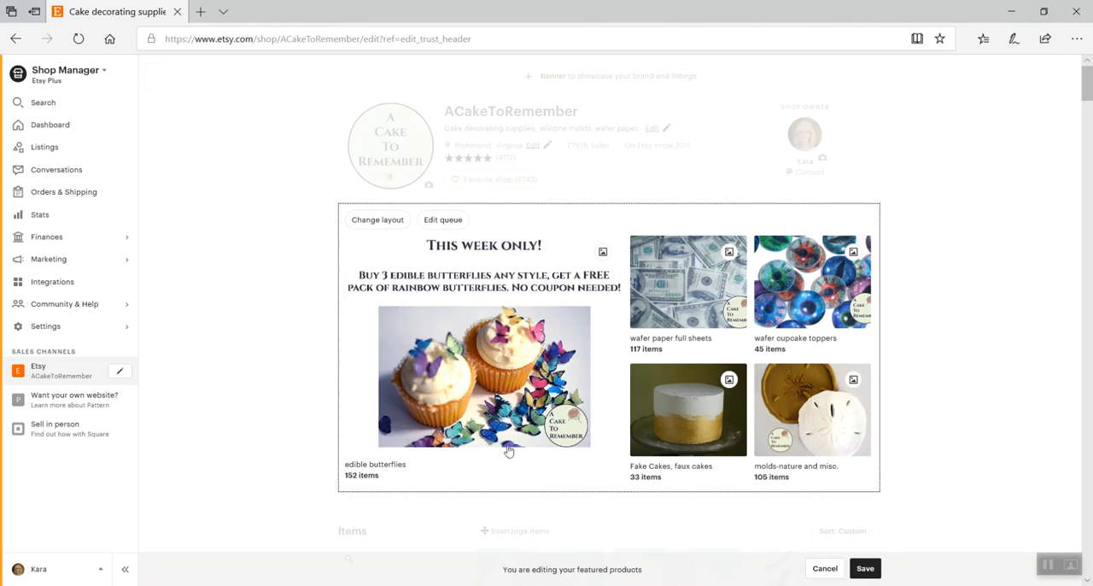
pyautogui.moveTo(481, 355)
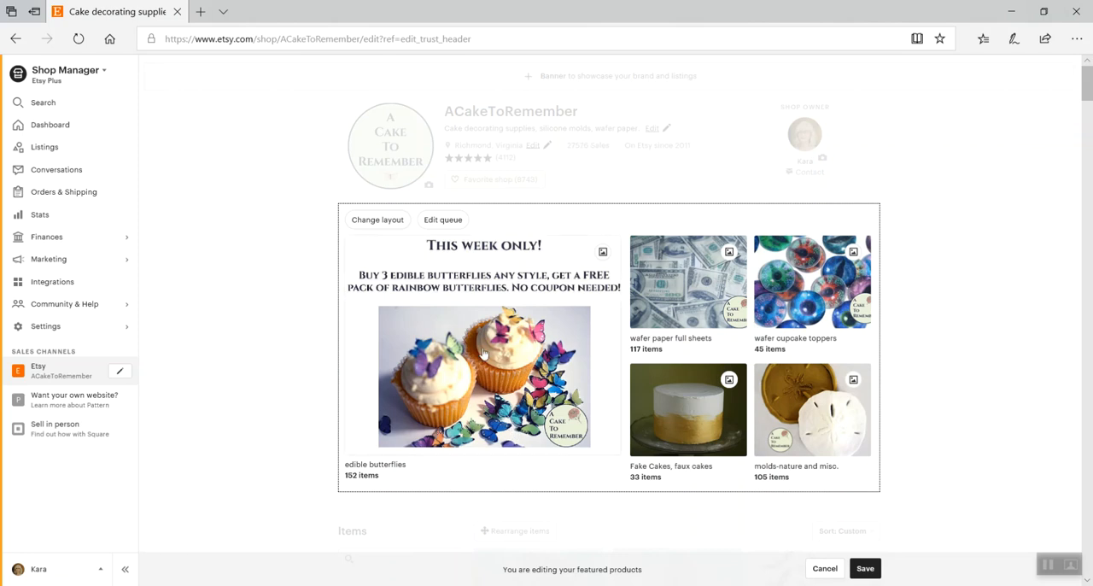
pyautogui.moveTo(436, 492)
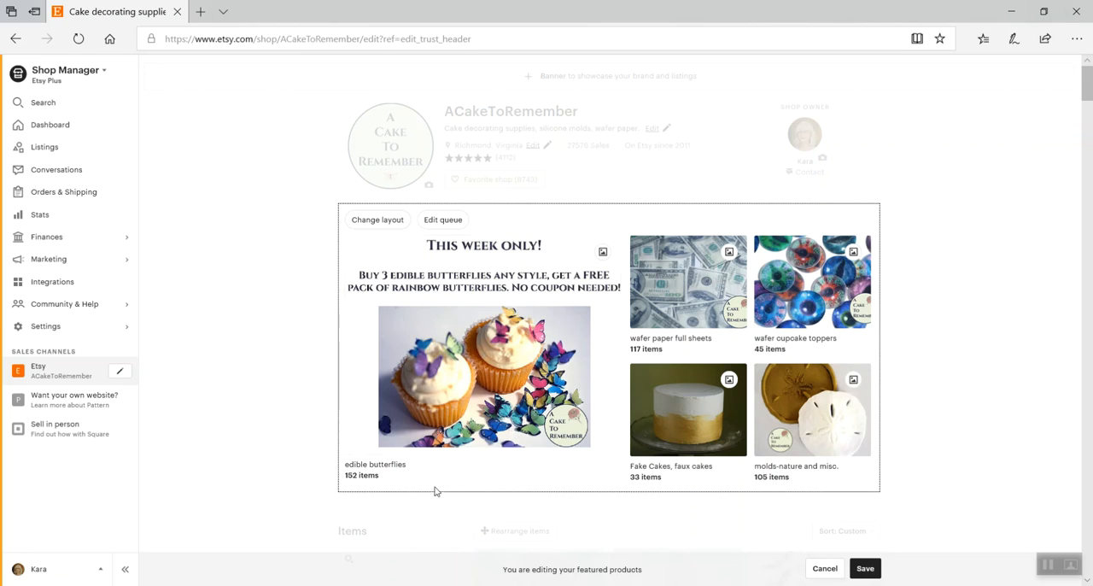
pyautogui.moveTo(458, 527)
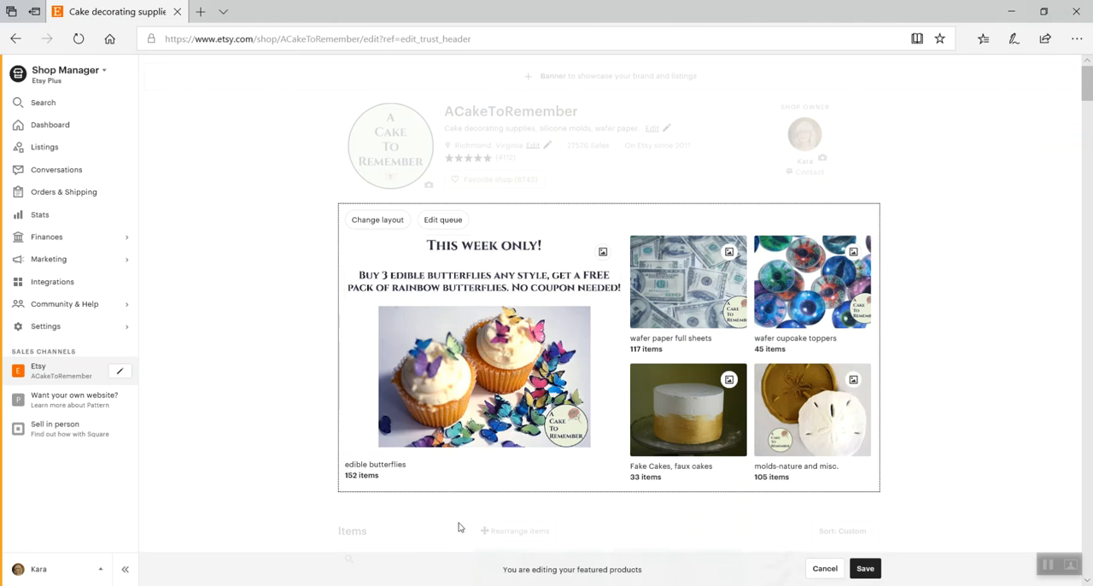
pyautogui.moveTo(550, 512)
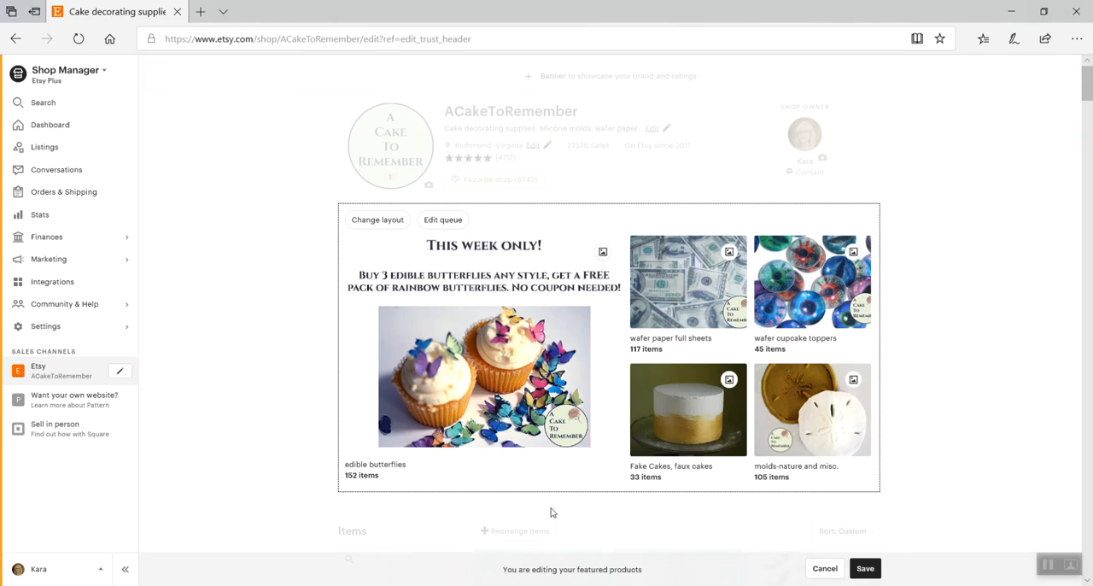
pyautogui.moveTo(658, 489)
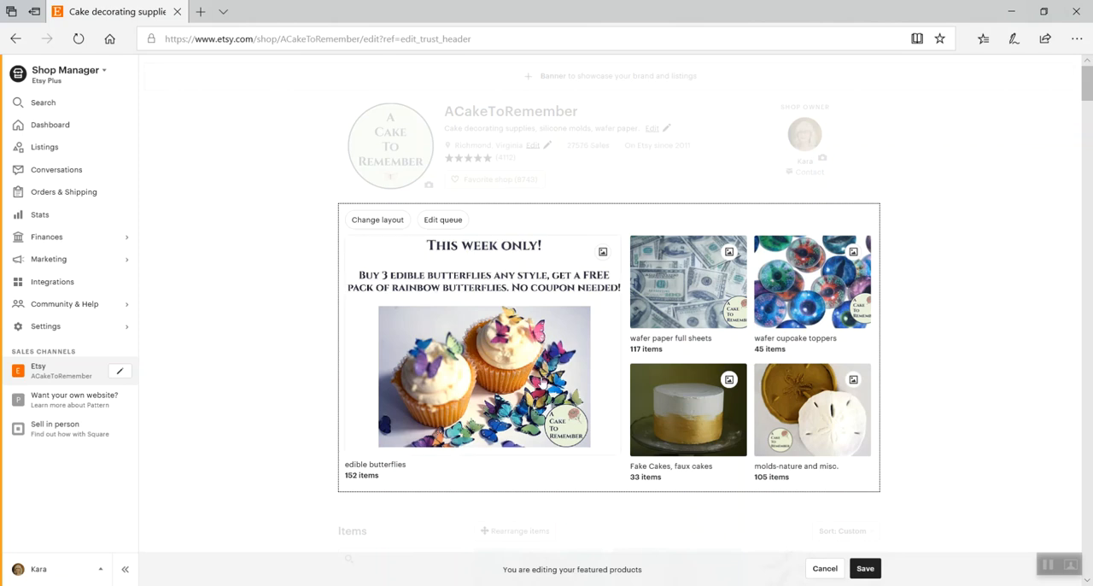
pyautogui.moveTo(596, 496)
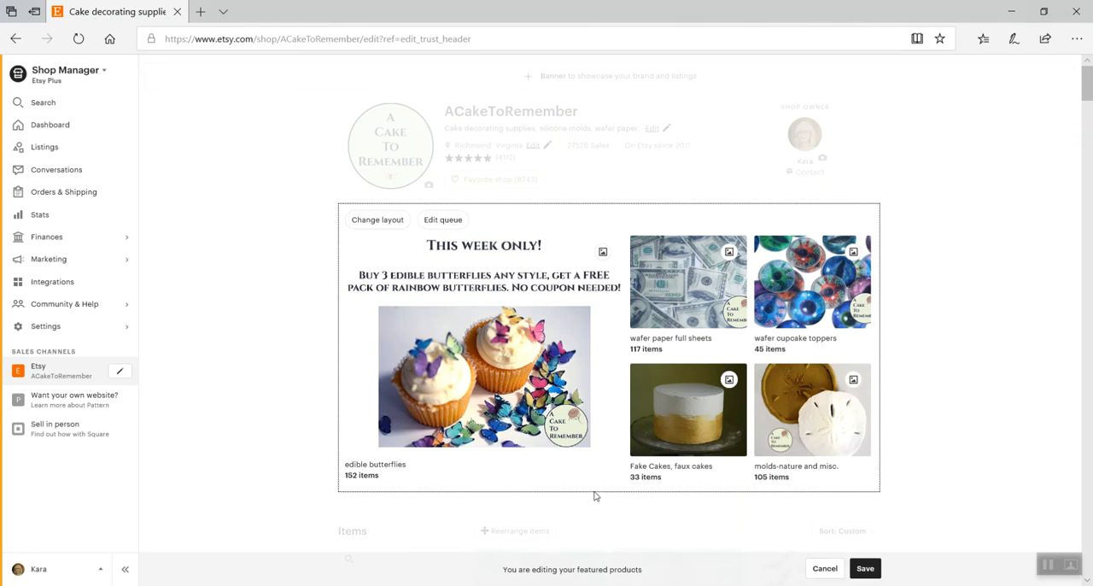
pyautogui.moveTo(601, 509)
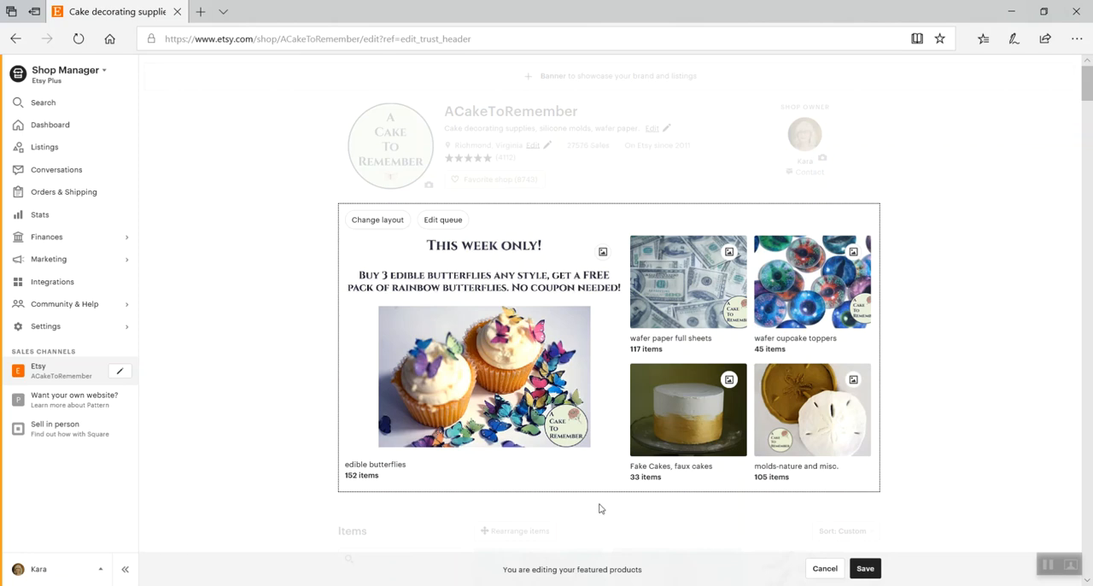
pyautogui.moveTo(601, 251)
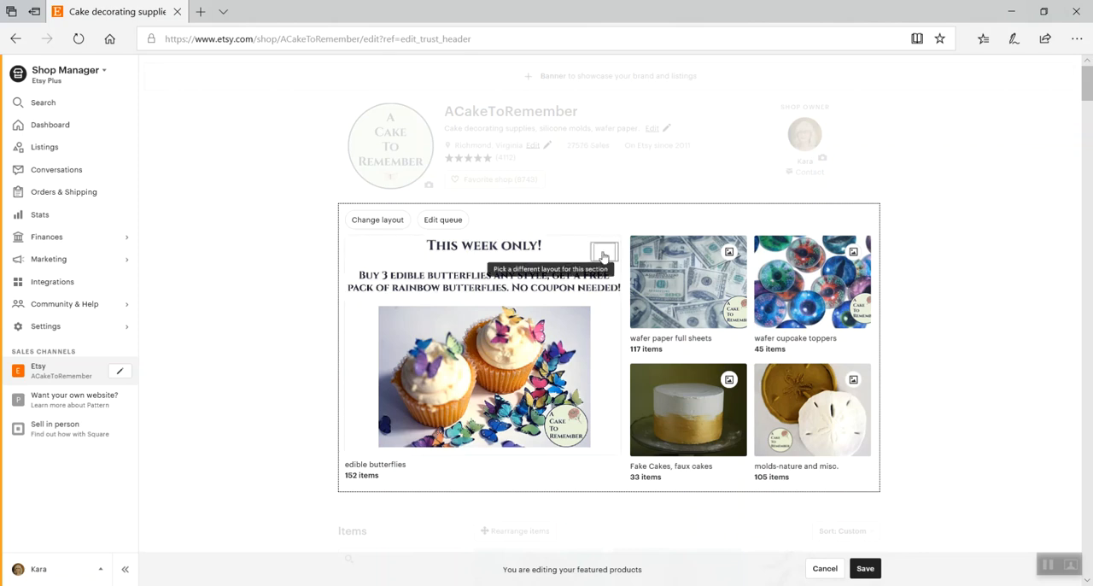
# Switch the butterflies thumbnail back to the first listing's photo and confirm
pyautogui.click(604, 251)
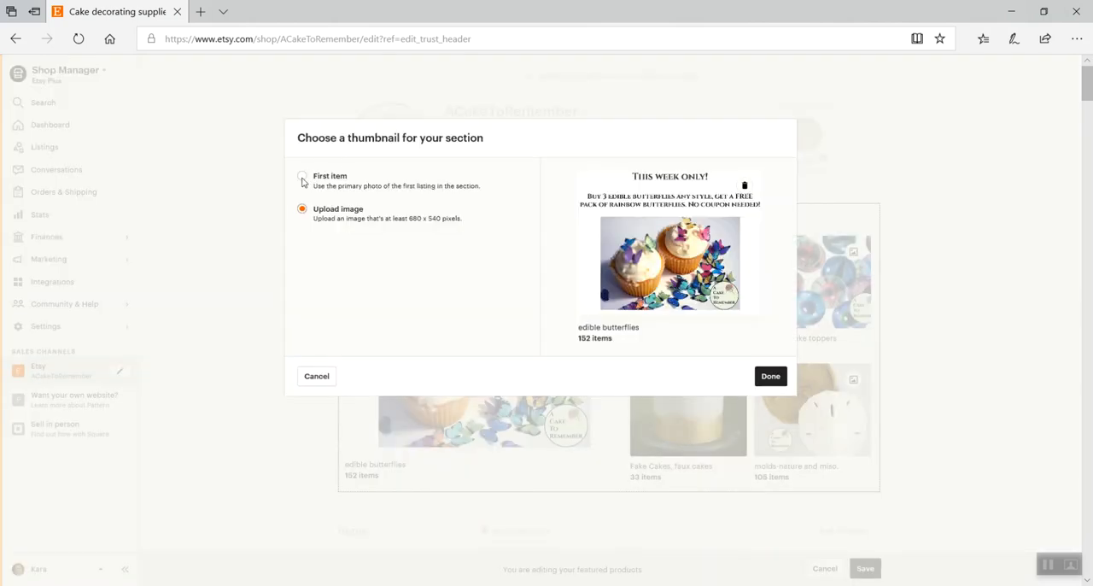
pyautogui.click(769, 376)
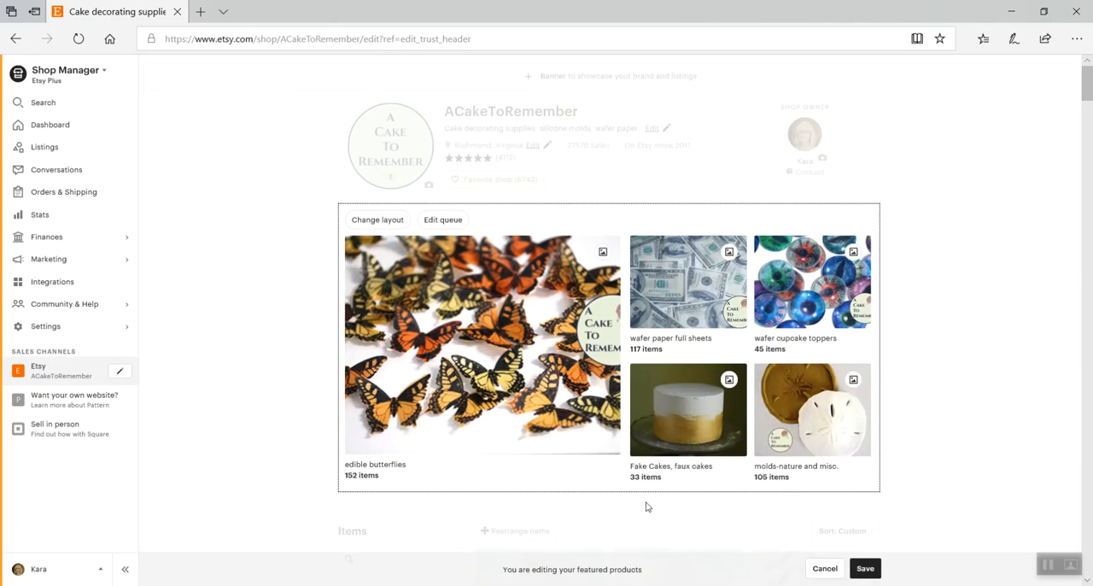
pyautogui.moveTo(769, 572)
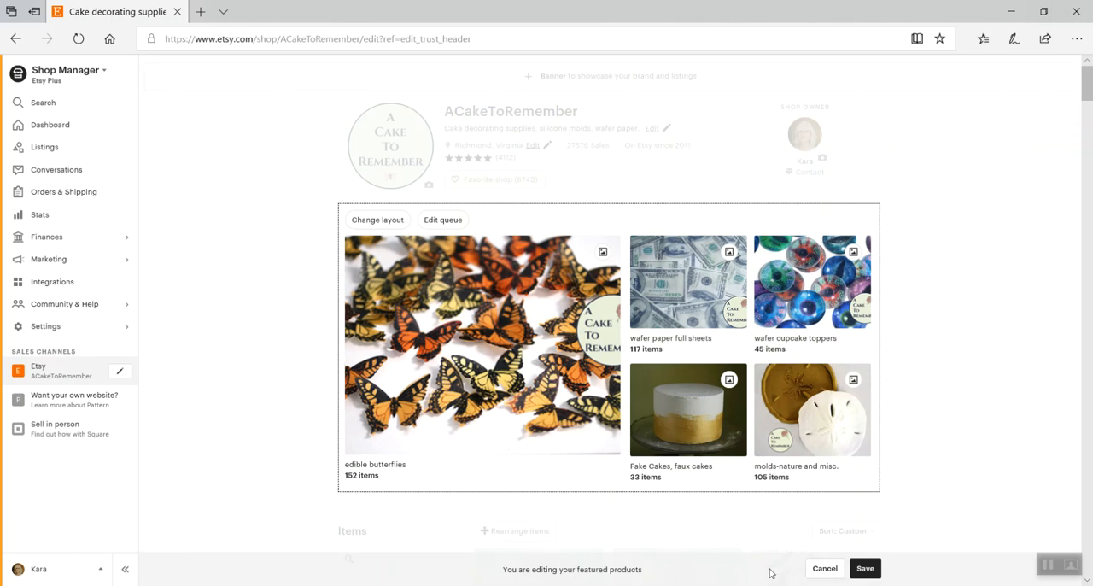
pyautogui.moveTo(738, 570)
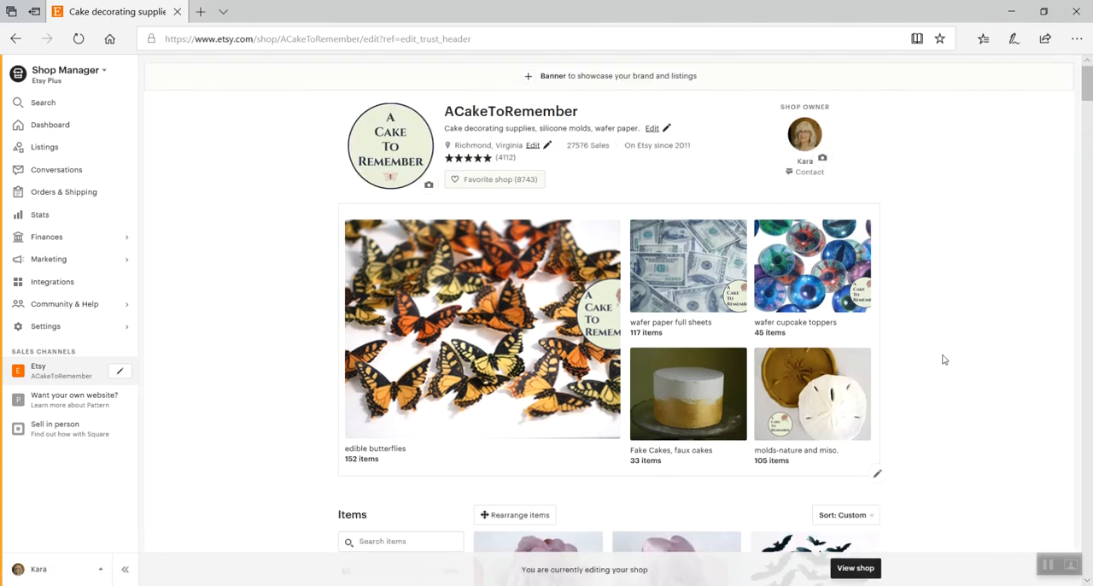
pyautogui.moveTo(905, 348)
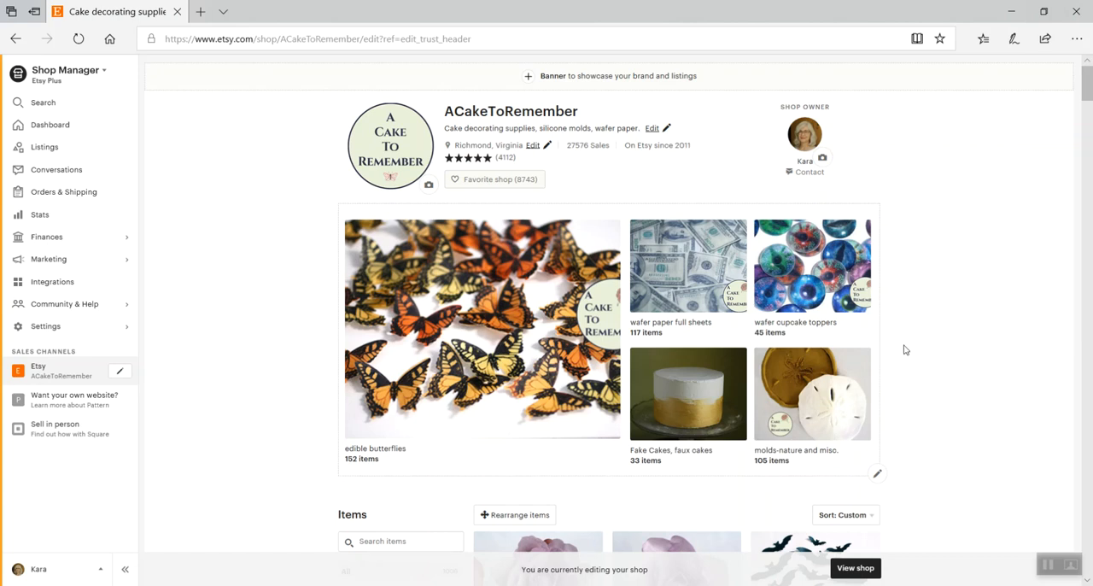